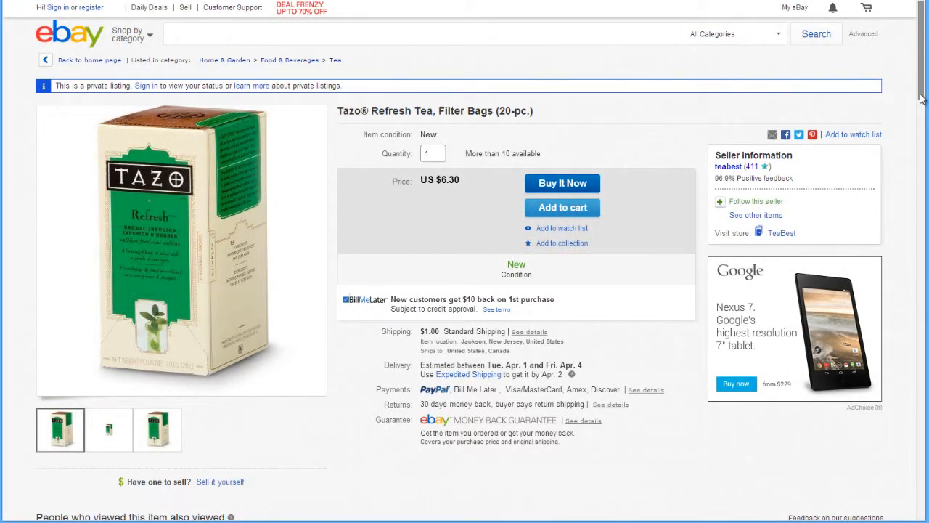
- Scroll the Tazo Refresh Tea eBay listing down to its Item specifics section
scroll("down", 3)
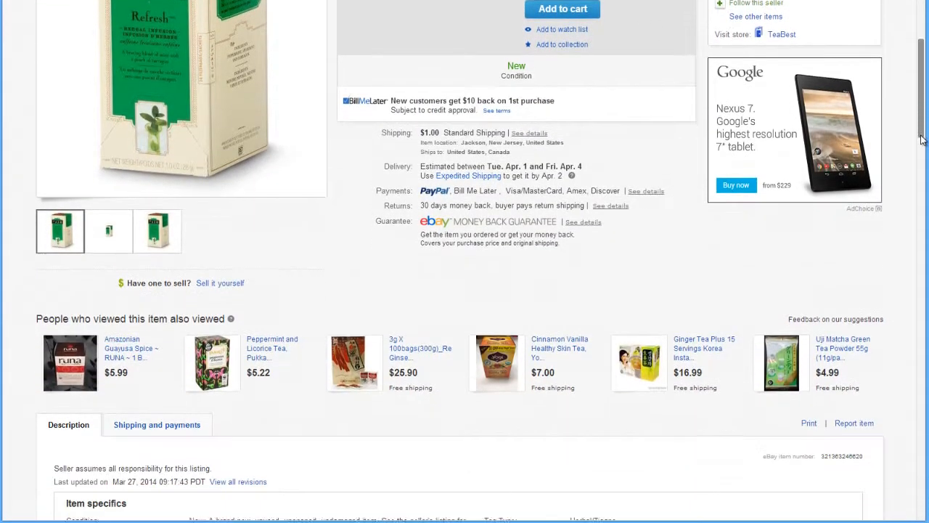
scroll("down", 3)
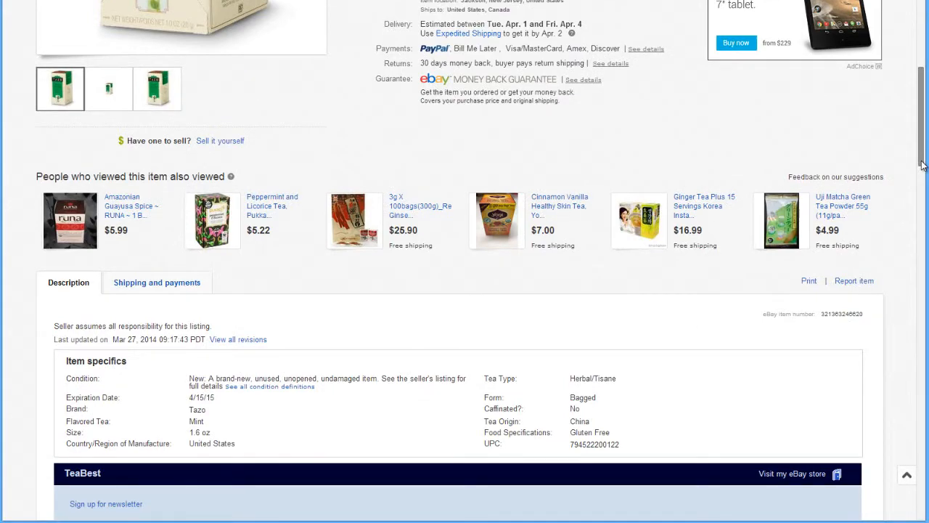
scroll("down", 3)
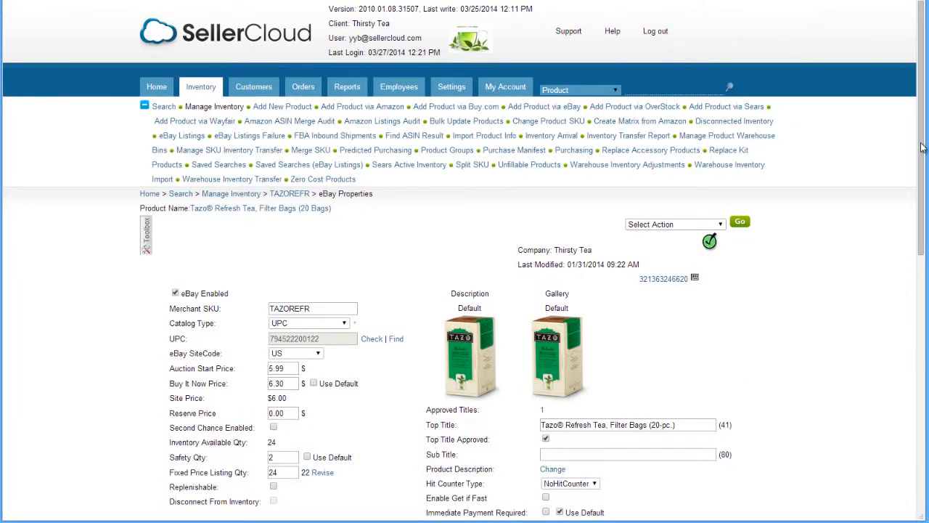
- Bring up the Item Specifics window from the Tazo Refresh Tea eBay Properties page
scroll("down", 3)
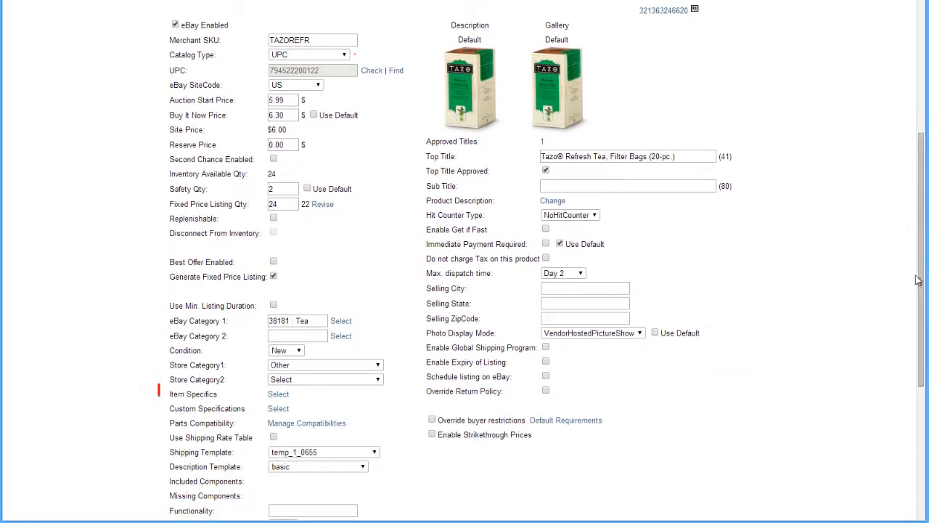
left_click(279, 394)
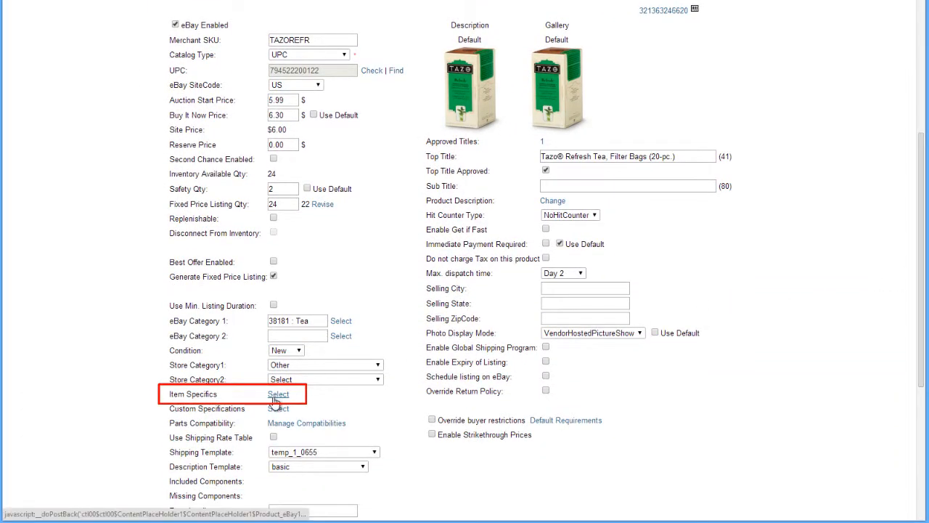
left_click(279, 394)
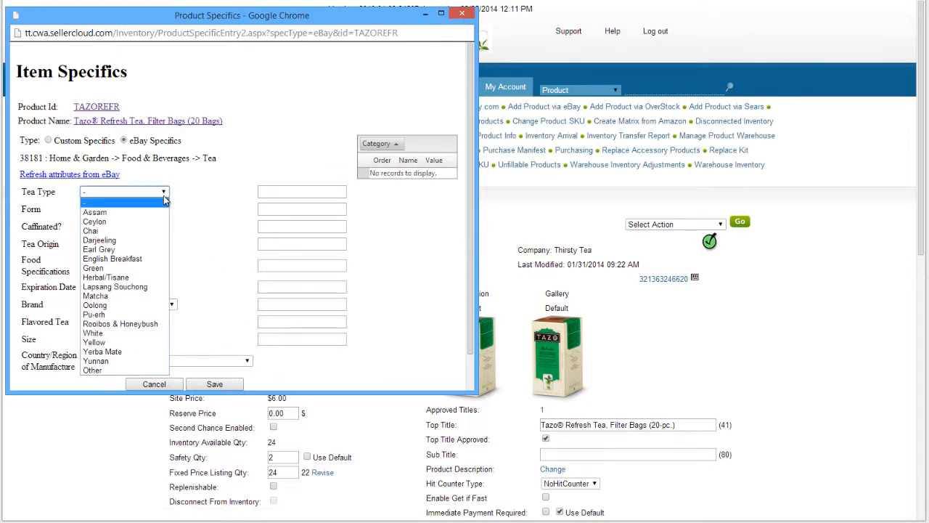
mouse_move(105, 277)
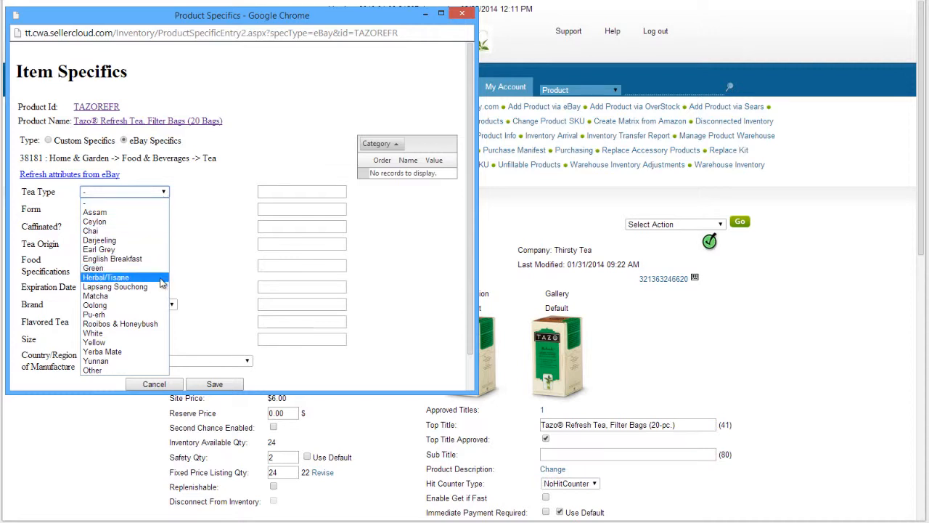
- Set Tea Type to Herbal/Tisane, try Other with custom text, and save the eBay specifics
left_click(106, 275)
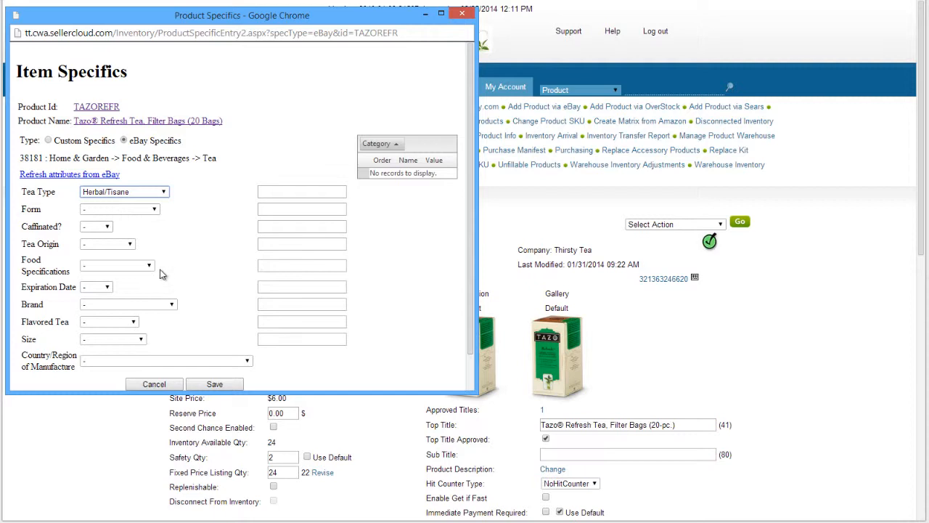
left_click(124, 191)
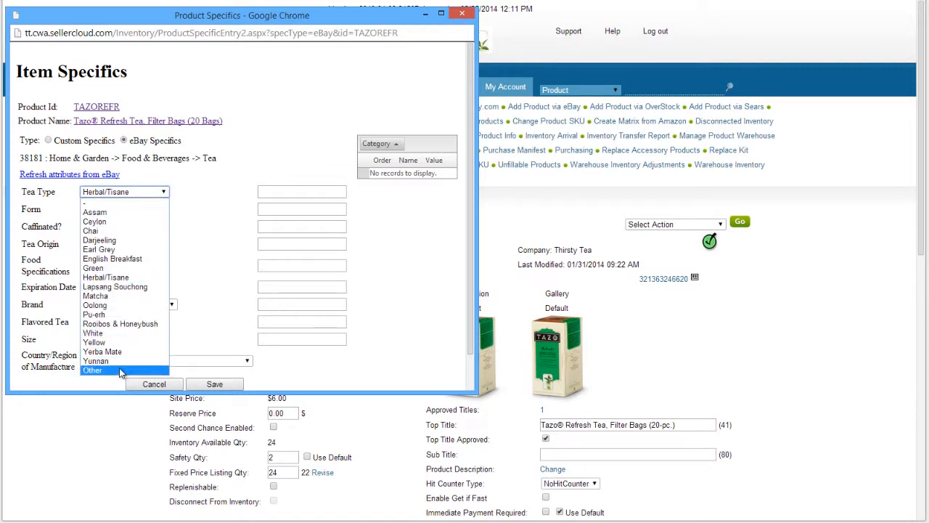
left_click(93, 370)
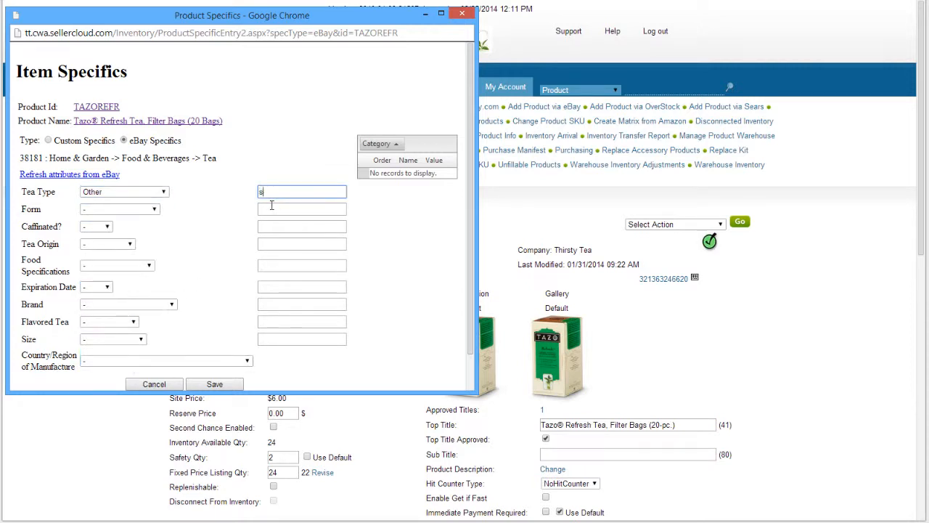
type("ample")
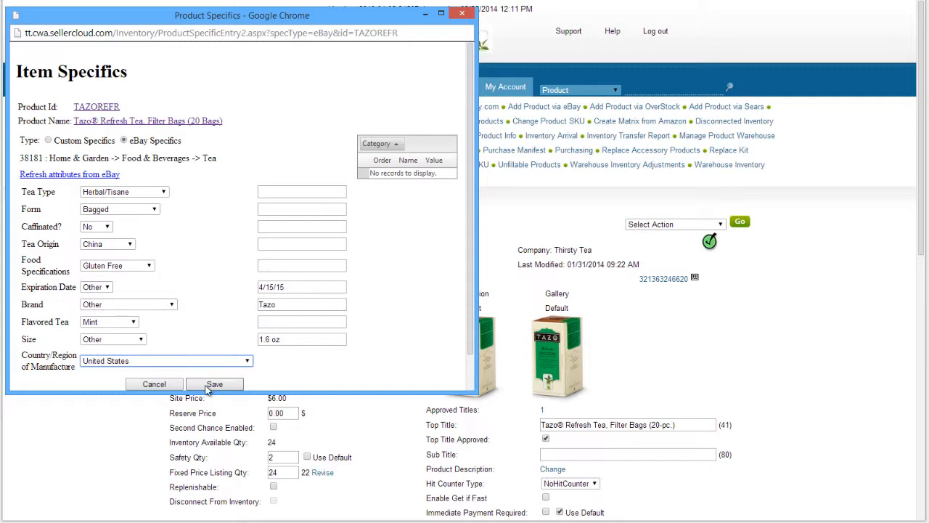
left_click(215, 384)
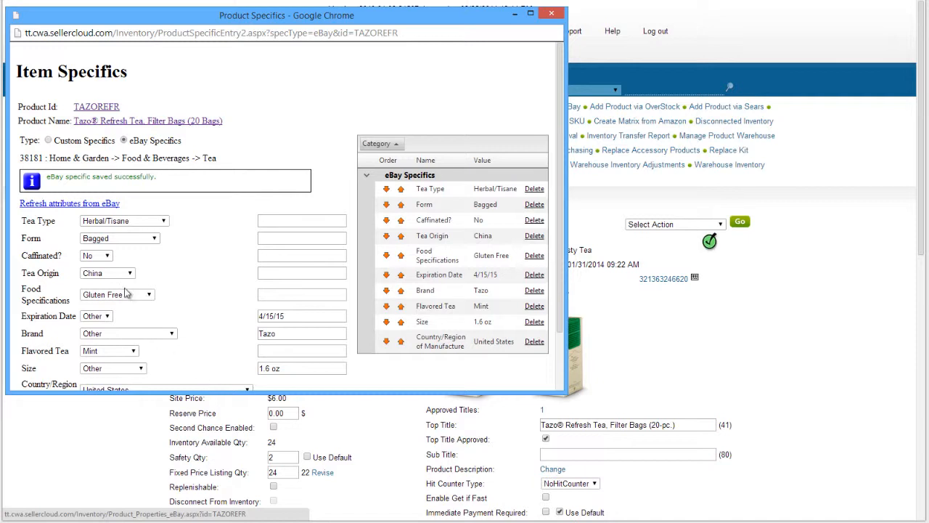
- Switch to Custom Specifics and name the first entry Iced/Hot
left_click(48, 140)
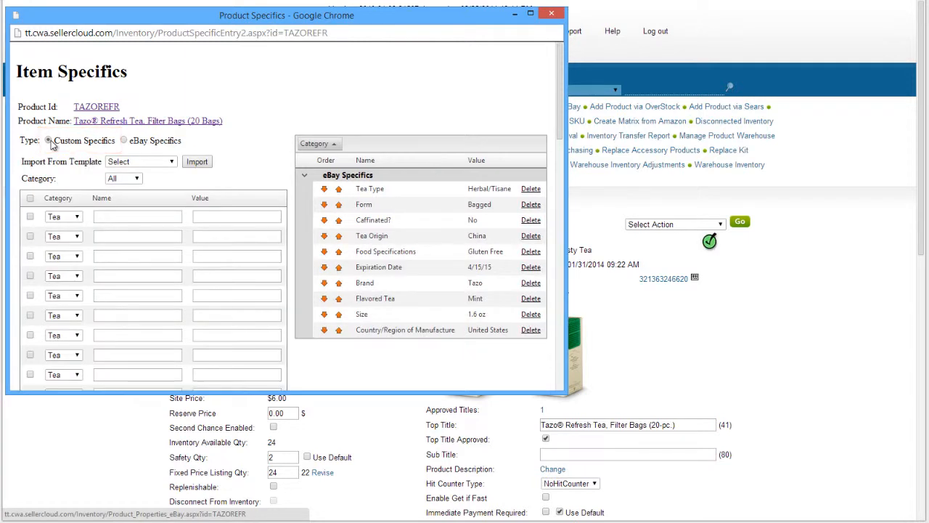
type("Iced/Hot")
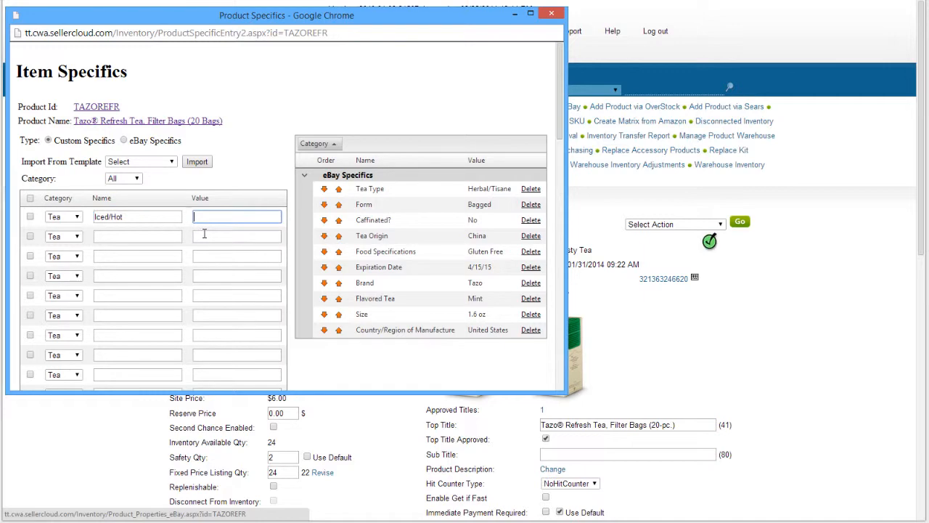
scroll("down", 3)
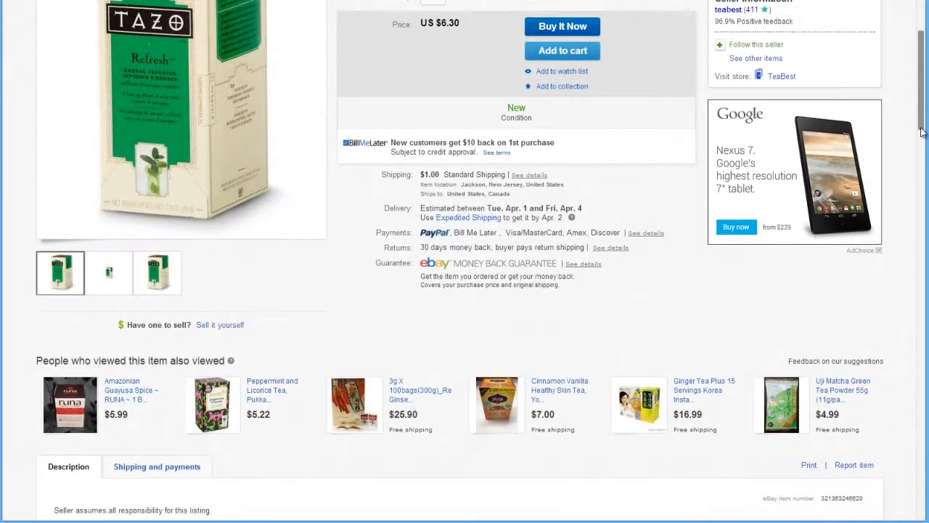
- Scroll the live eBay listing down to check its Item specifics again
scroll("down", 3)
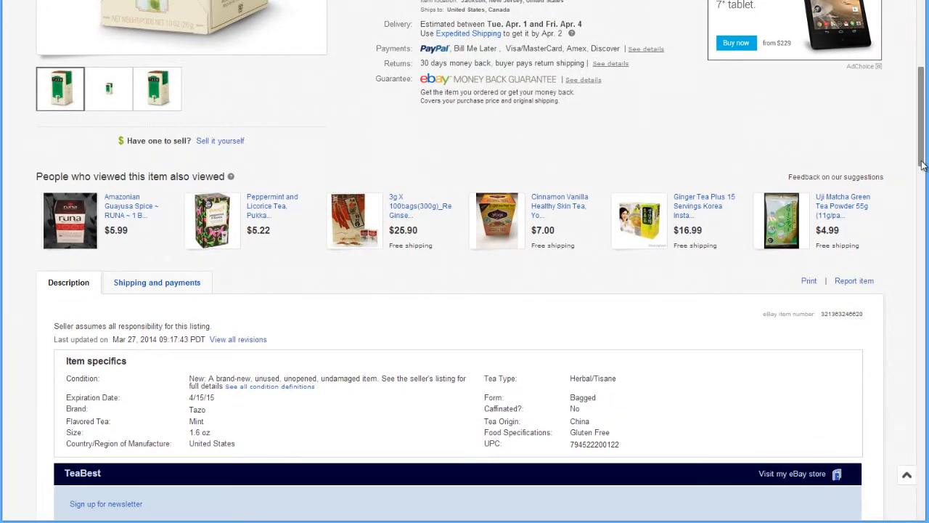
scroll("down", 3)
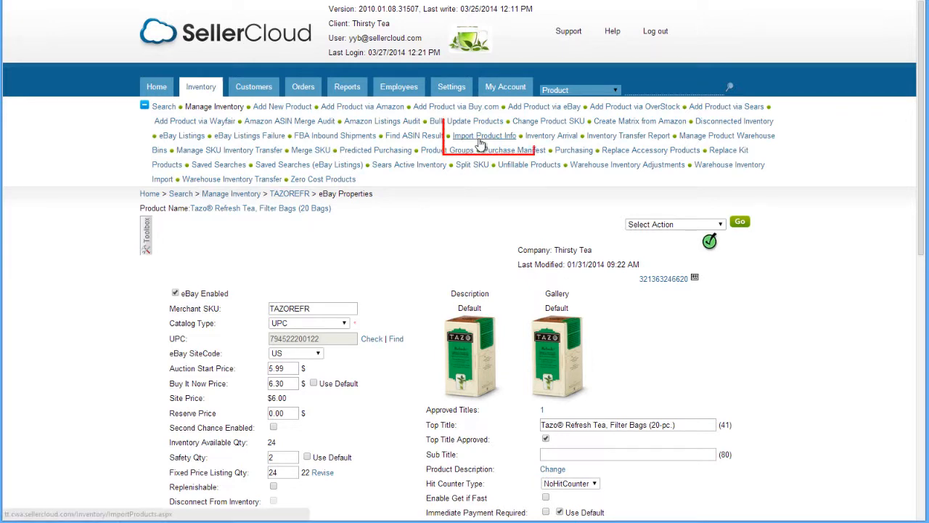
- Go to Import Product Specifics, choose Excel and download the template spreadsheet
left_click(483, 136)
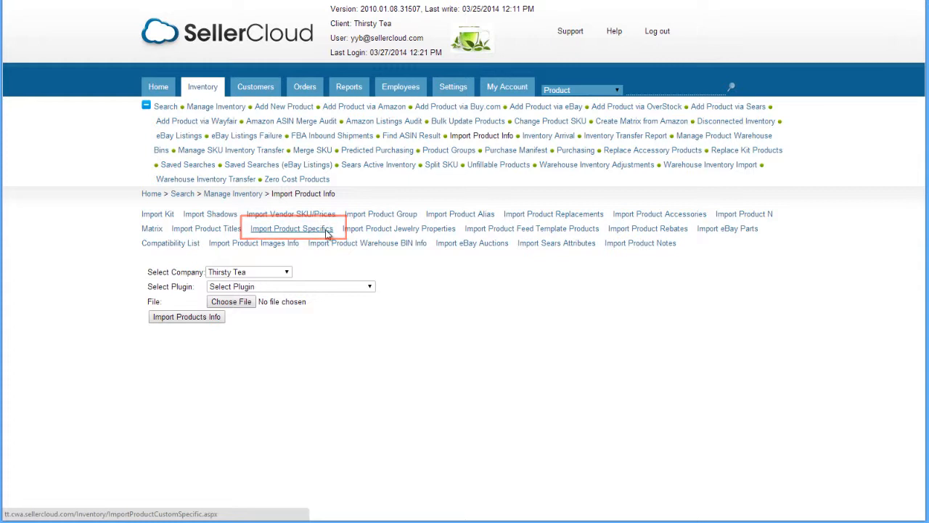
left_click(292, 228)
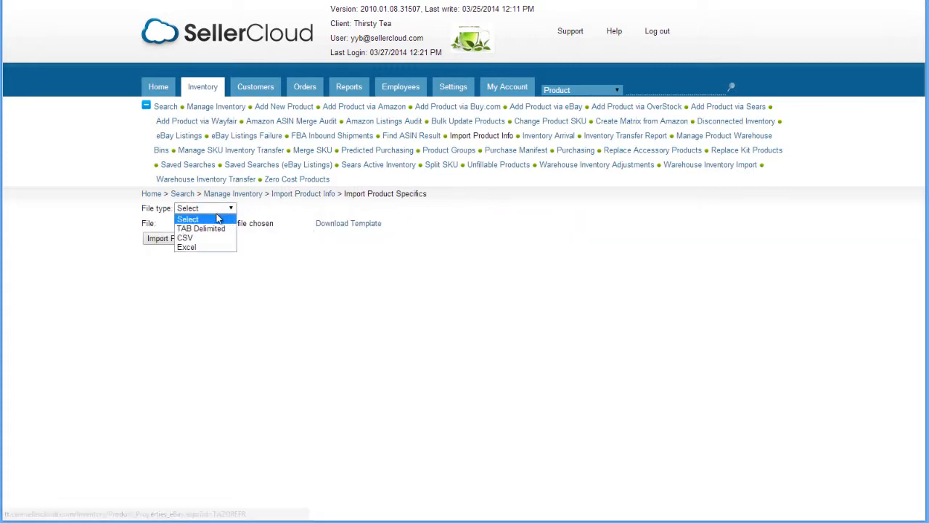
left_click(186, 247)
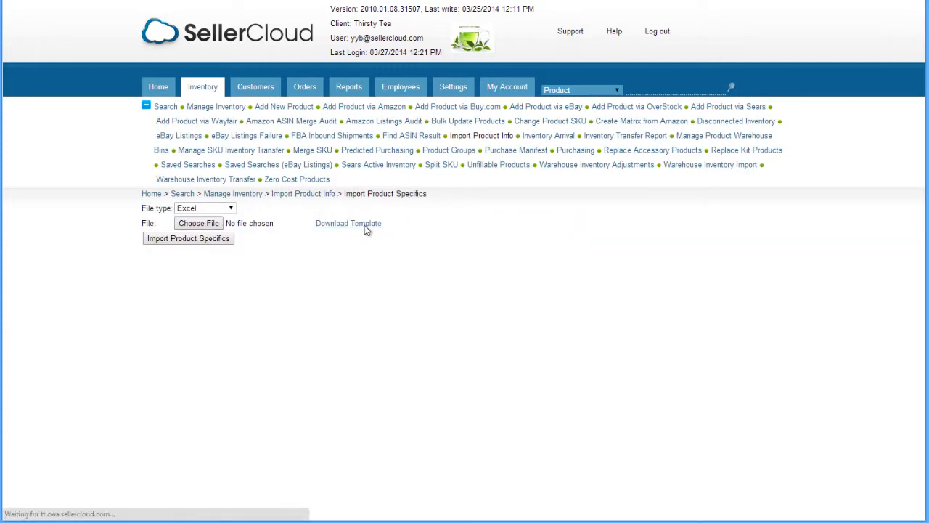
left_click(349, 224)
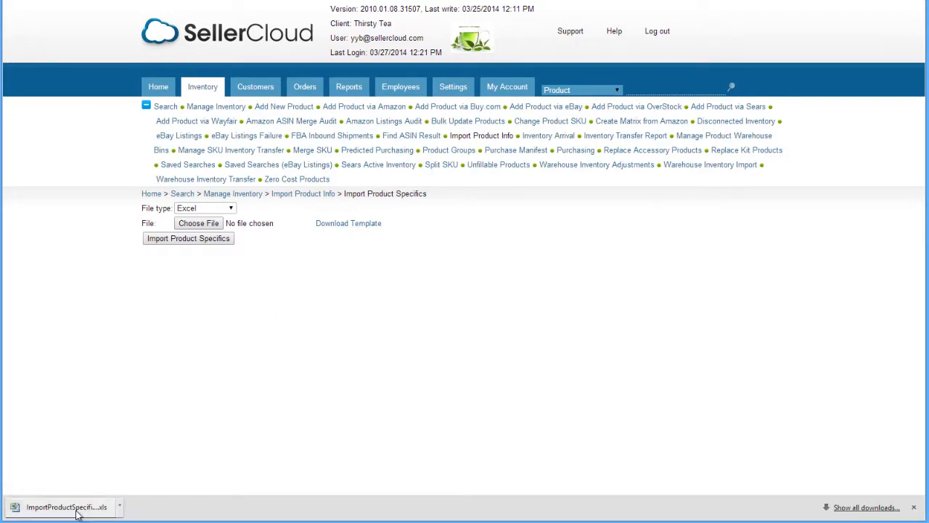
- In the Excel template, enter Tea Type with value Herbal beside TAZOREFR
left_click(66, 507)
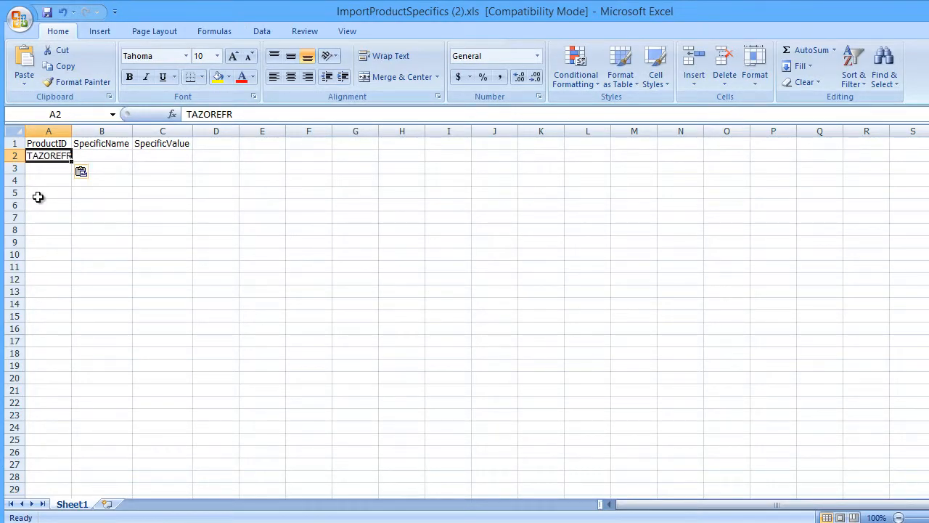
left_click(102, 155)
type("Tea Type")
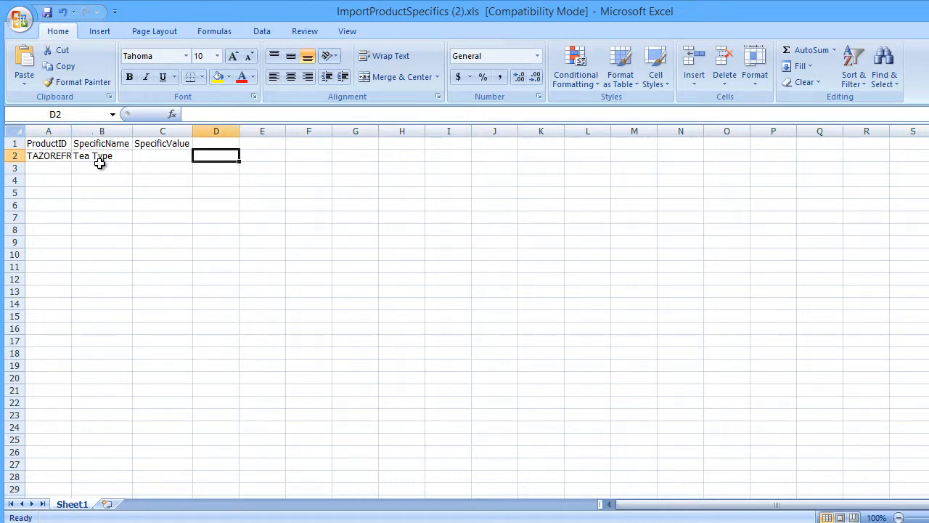
mouse_move(99, 189)
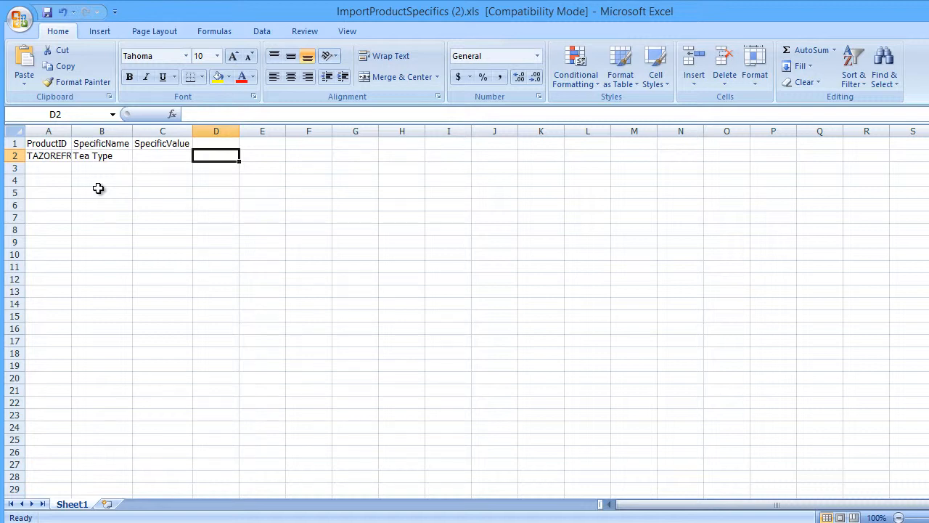
type("Herbal")
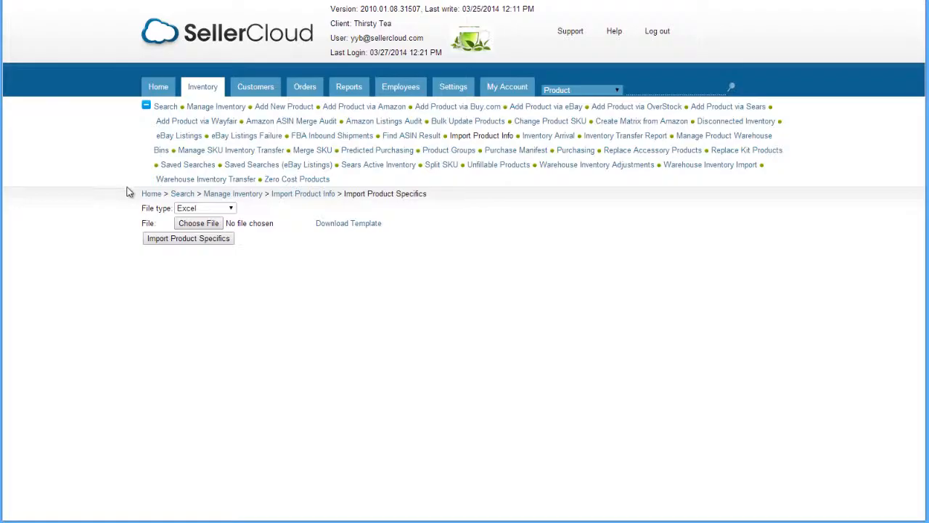
- Attach the filled ImportProductSpecifics .xls file for import
left_click(197, 224)
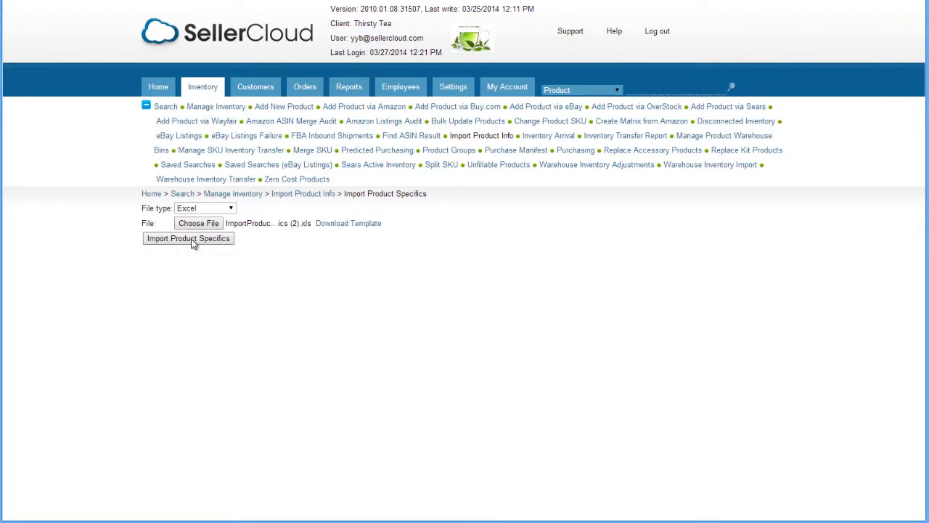
mouse_move(192, 244)
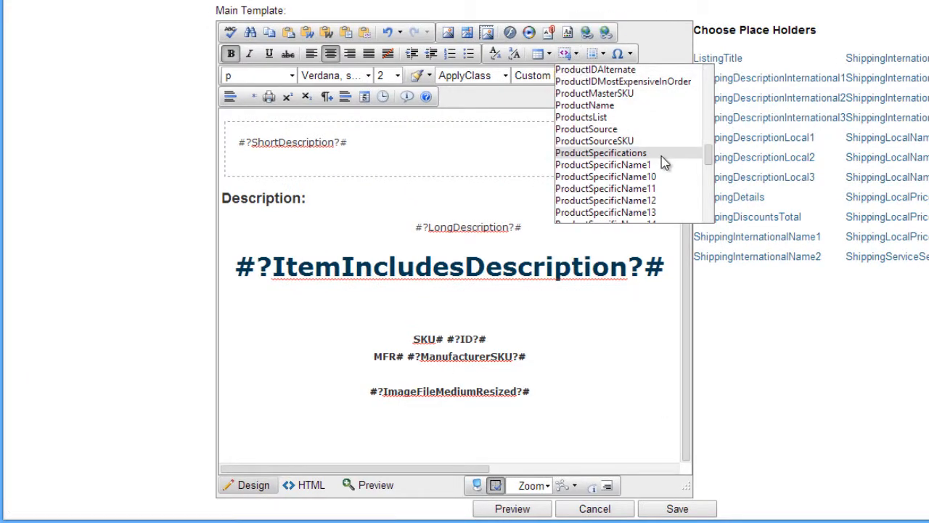
- Insert the #?ProductSpecifications?# placeholder into the Main Template description
left_click(601, 153)
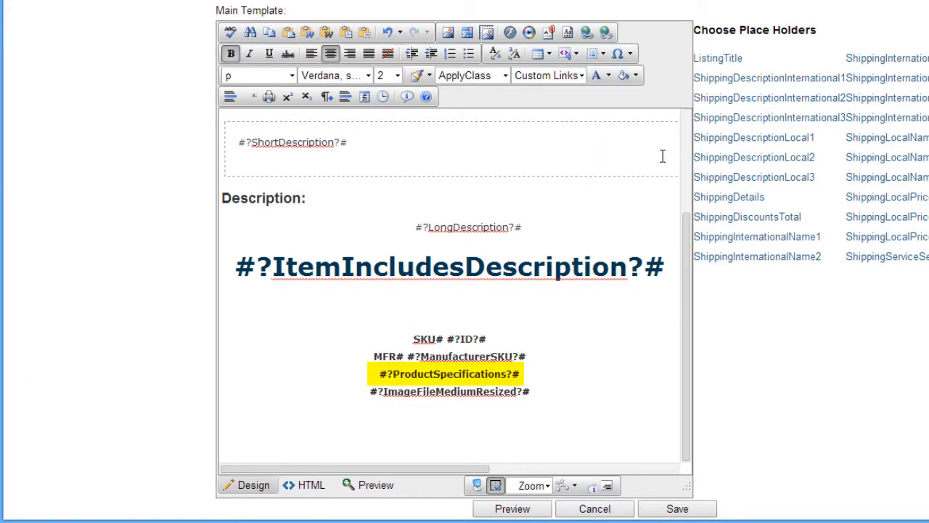